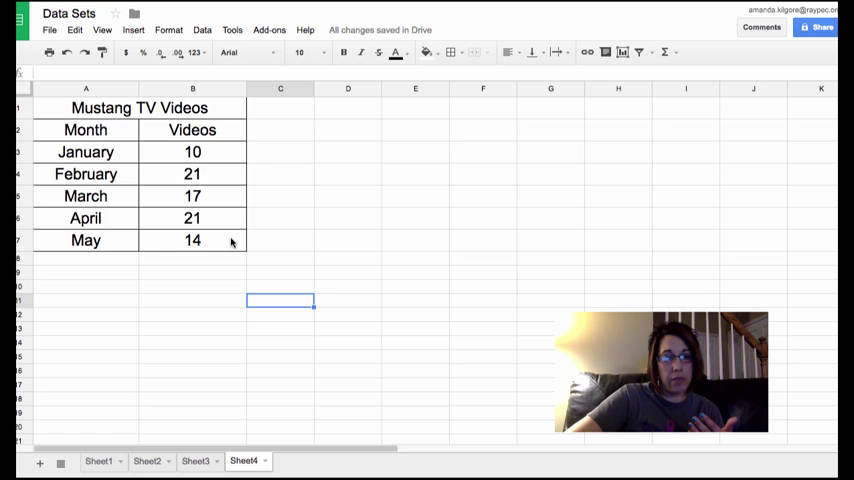
mouse_move(77, 145)
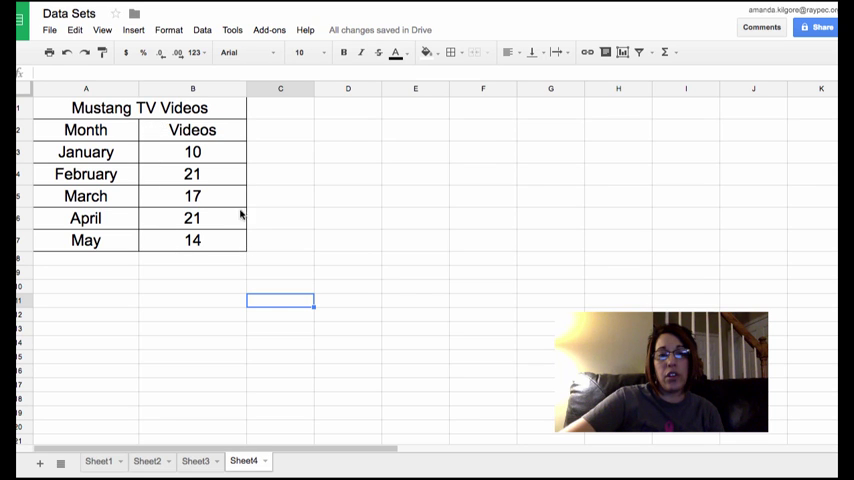
mouse_move(220, 250)
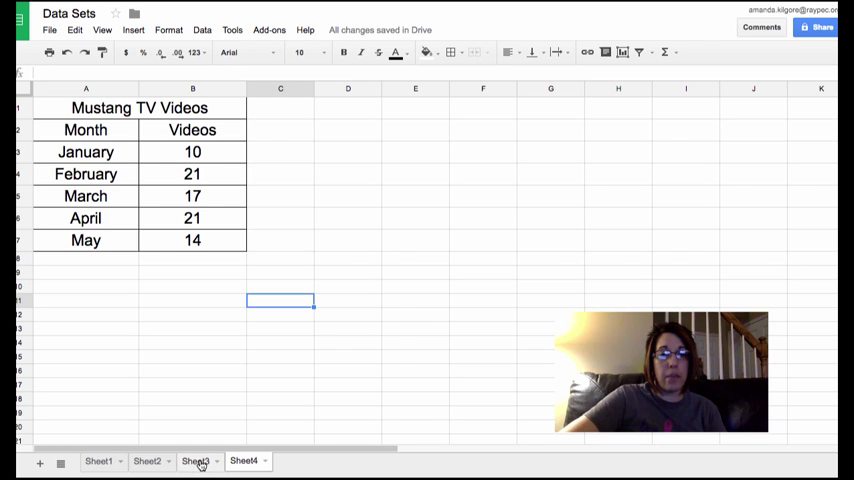
Step: Switch to Sheet3 to view the Paper Airplane Launch distances for three trials
click(196, 461)
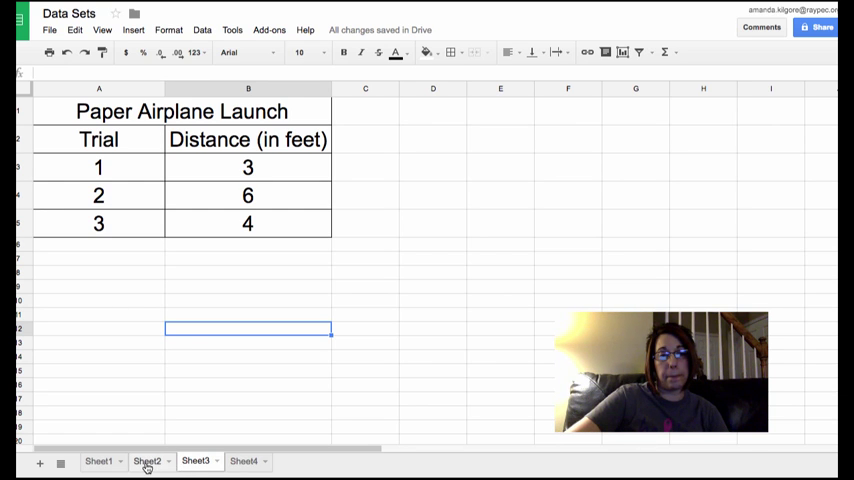
Step: Return to Sheet1 showing the Plant Growth table of tulip and rose growth
click(147, 461)
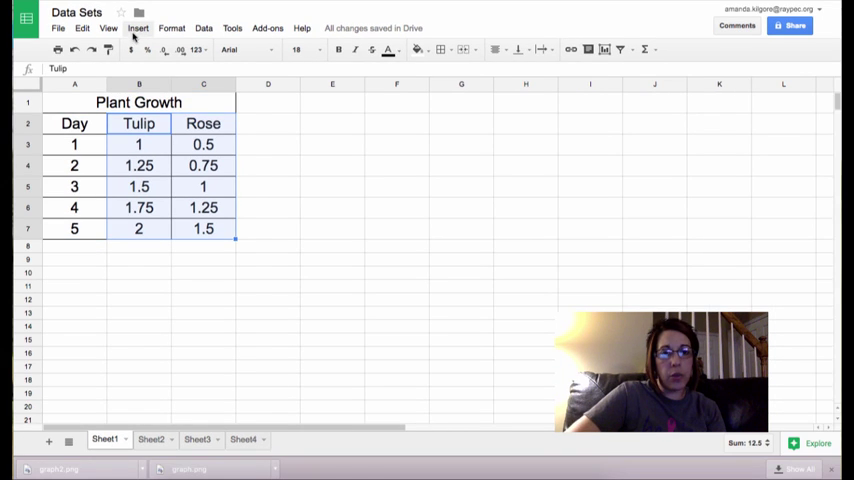
Step: Insert a chart from the Tulip and Rose data as a line chart
click(138, 28)
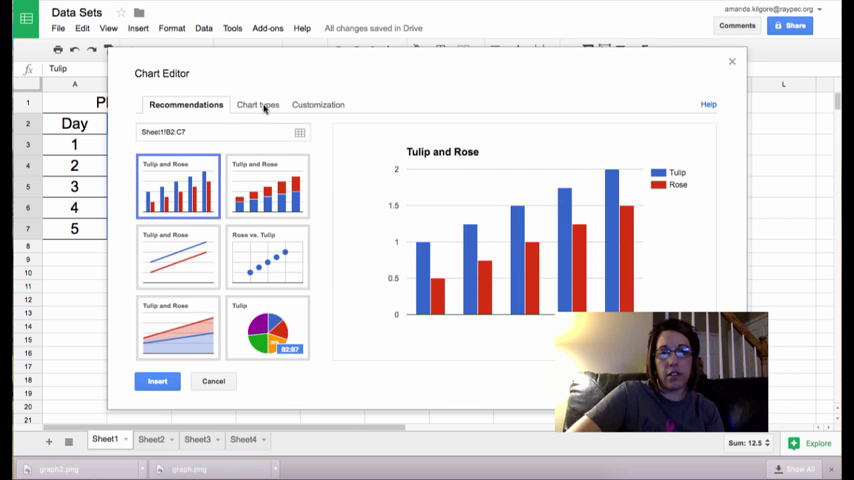
click(253, 104)
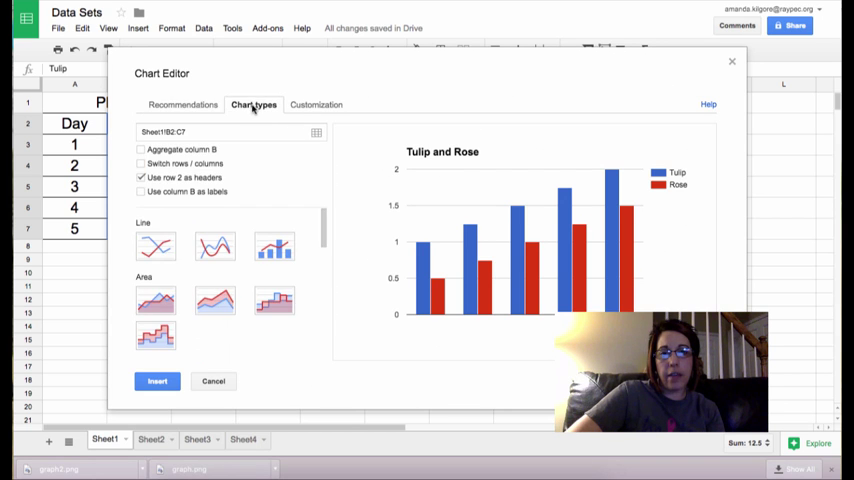
click(155, 247)
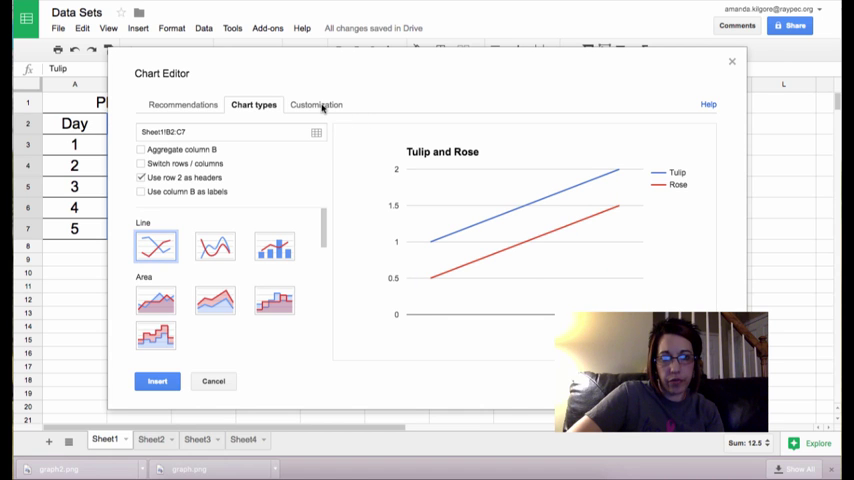
Step: Replace the chart title 'Tulip and Rose' with 'Plant Growth'
click(315, 104)
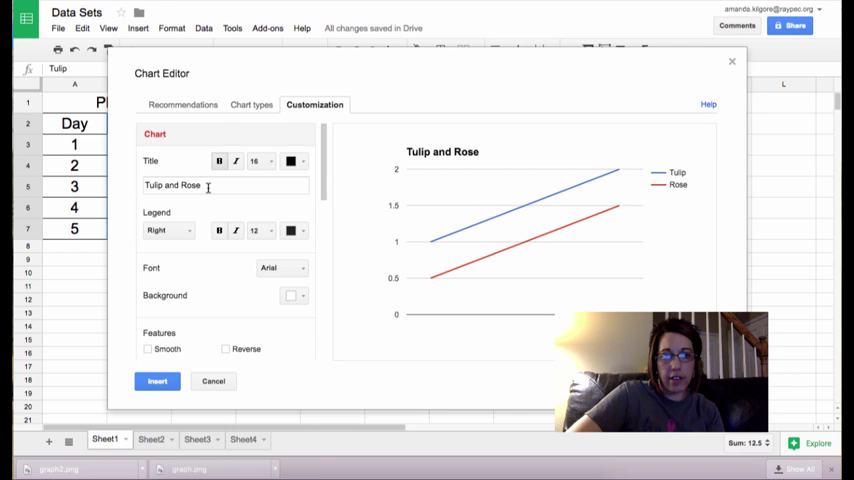
double_click(172, 185)
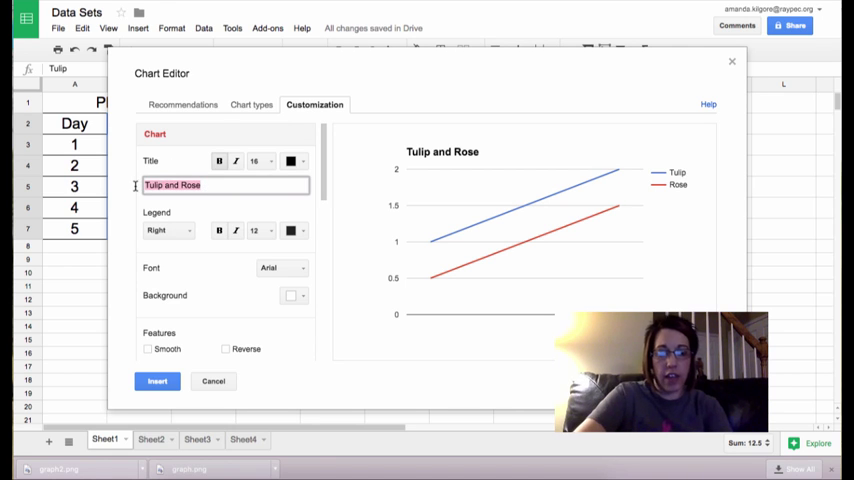
text(Plant G)
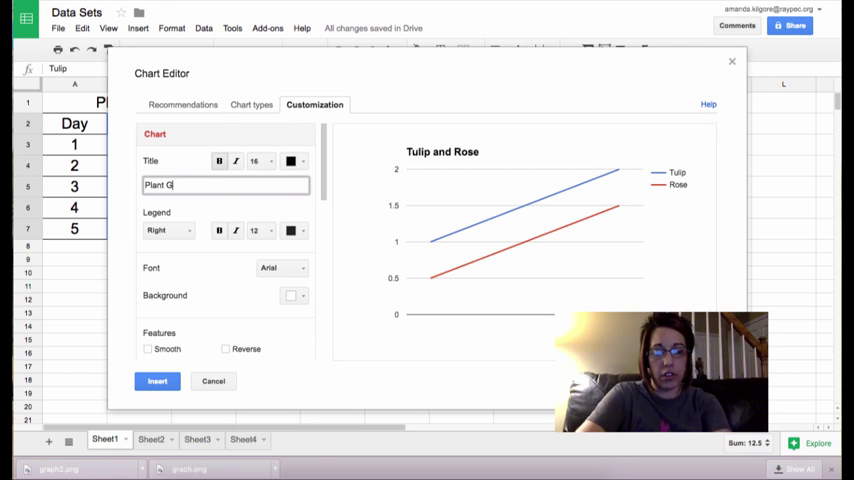
text(rowth)
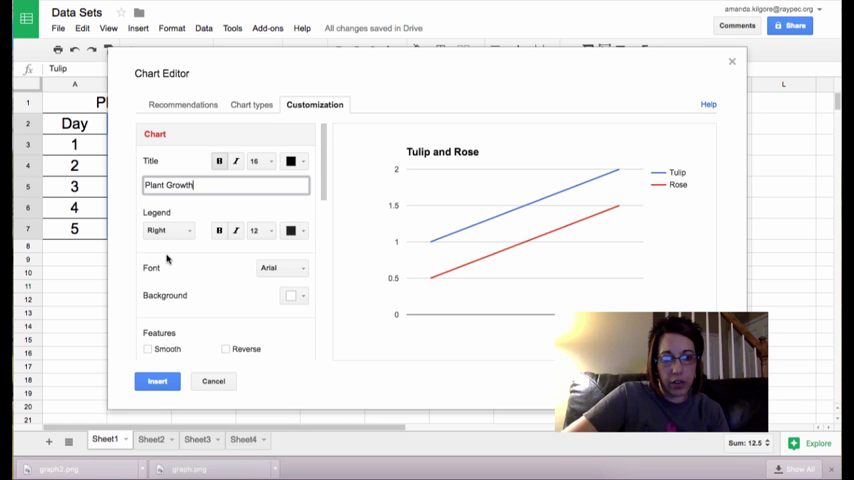
scroll(down, 3)
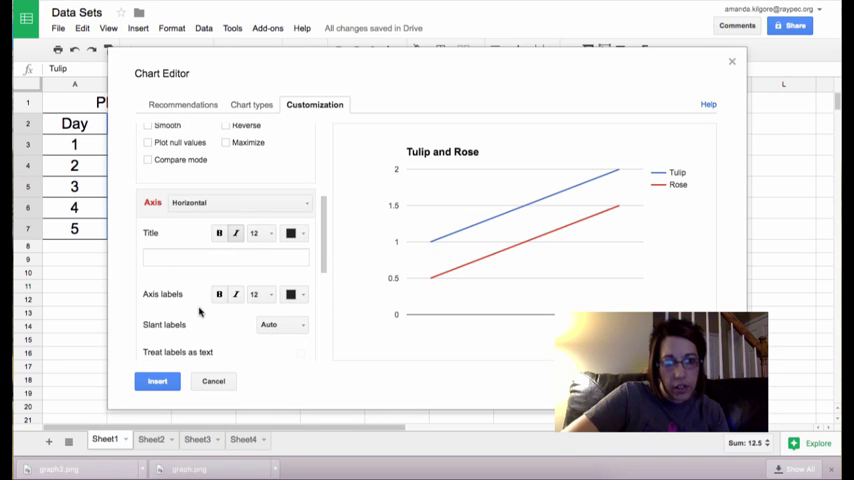
Step: Enter 'Day Measured' as the horizontal axis title in Customization
click(225, 257)
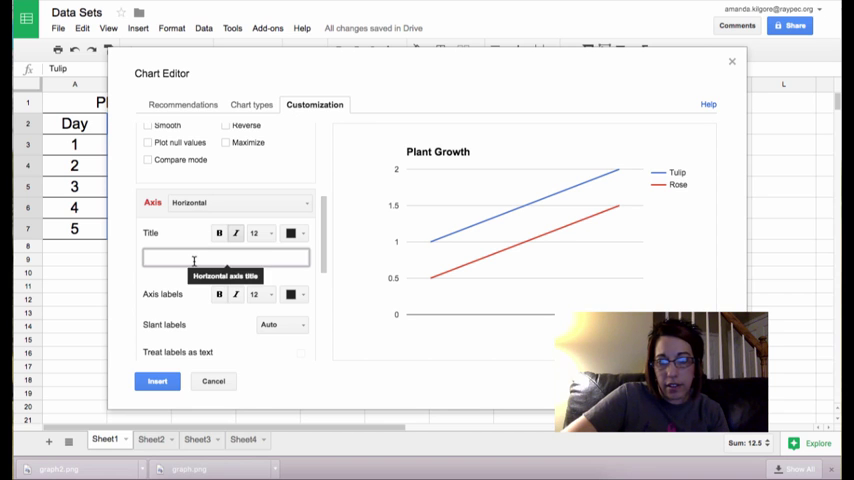
text(Days)
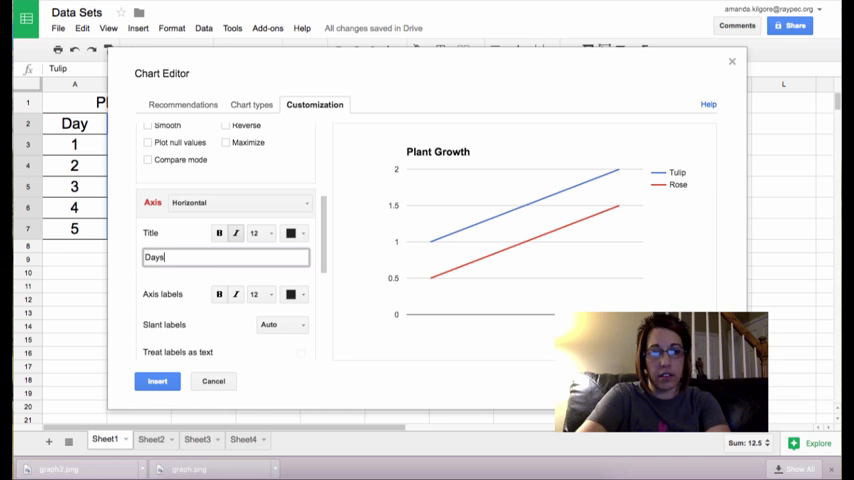
key(Backspace)
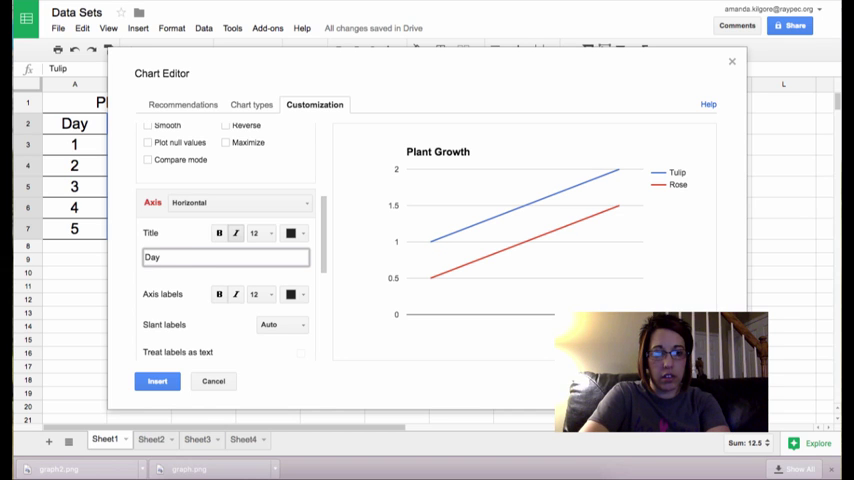
text(mea)
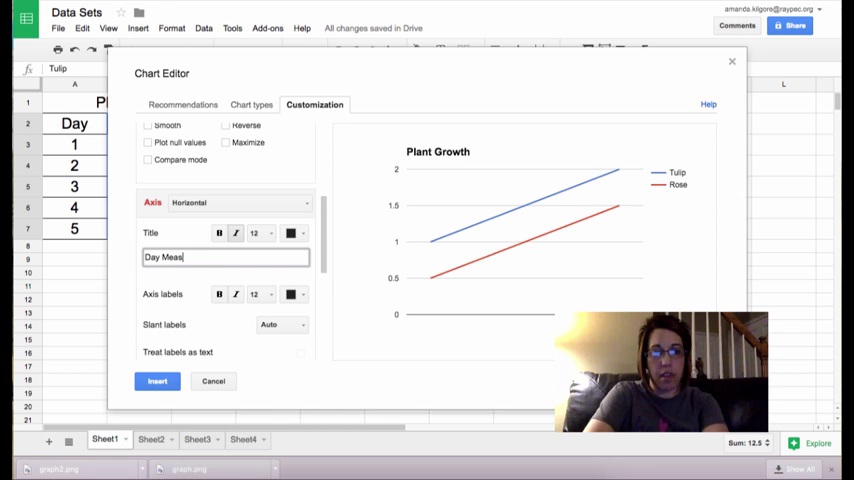
text(ured)
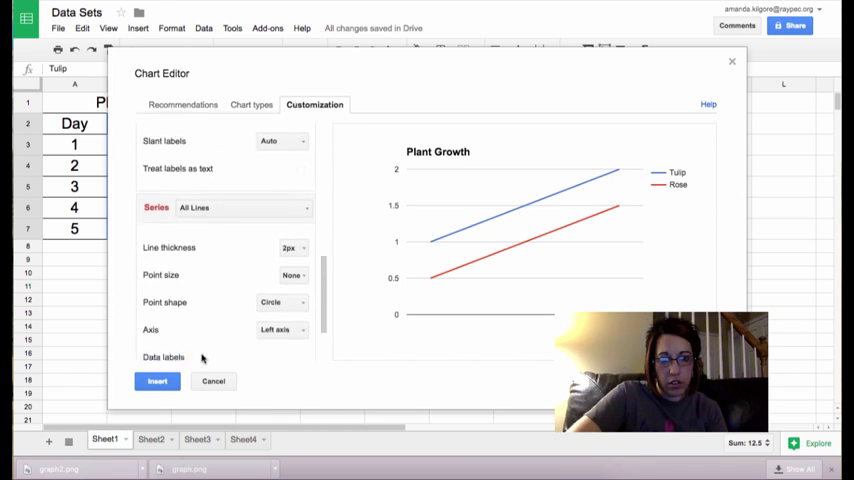
scroll(down, 3)
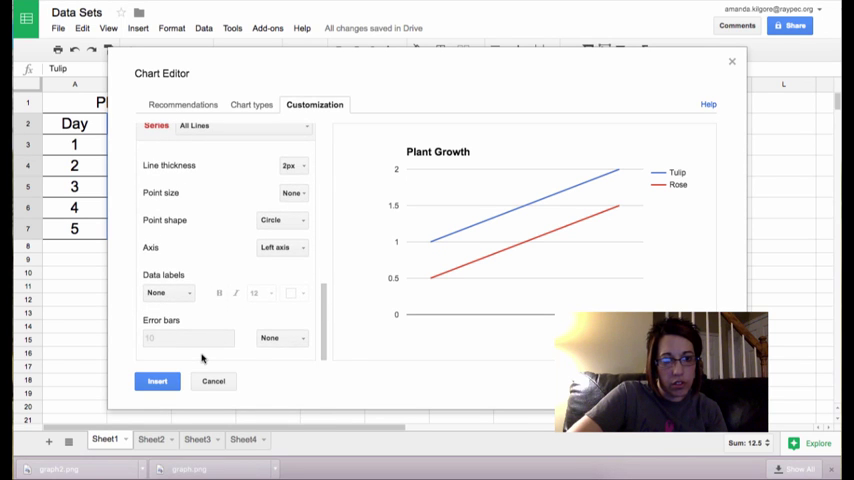
scroll(down, 3)
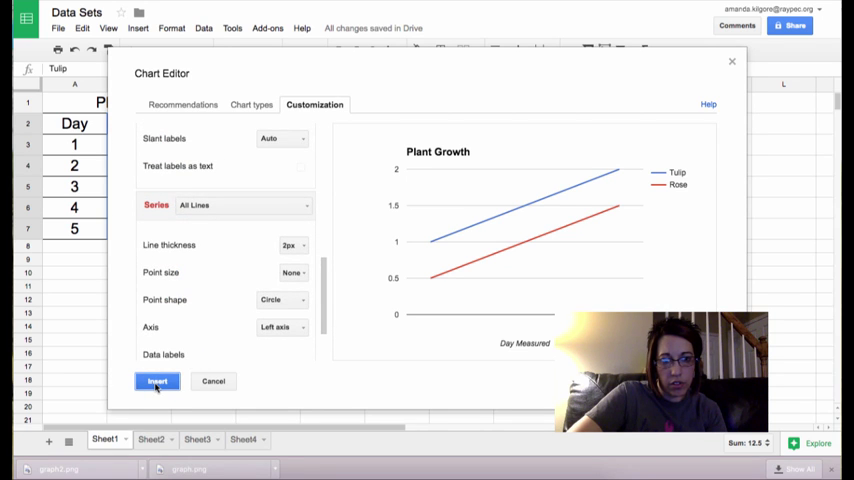
Step: Insert the finished Plant Growth line chart beside the table on Sheet1
click(156, 381)
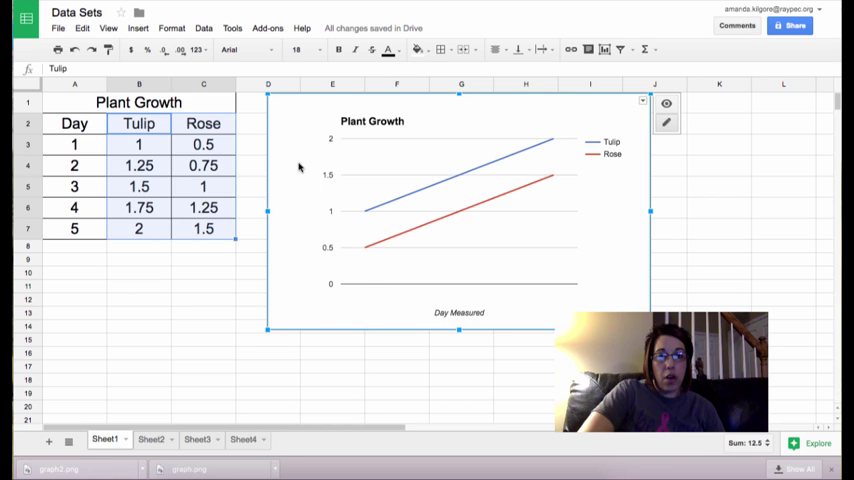
mouse_move(286, 234)
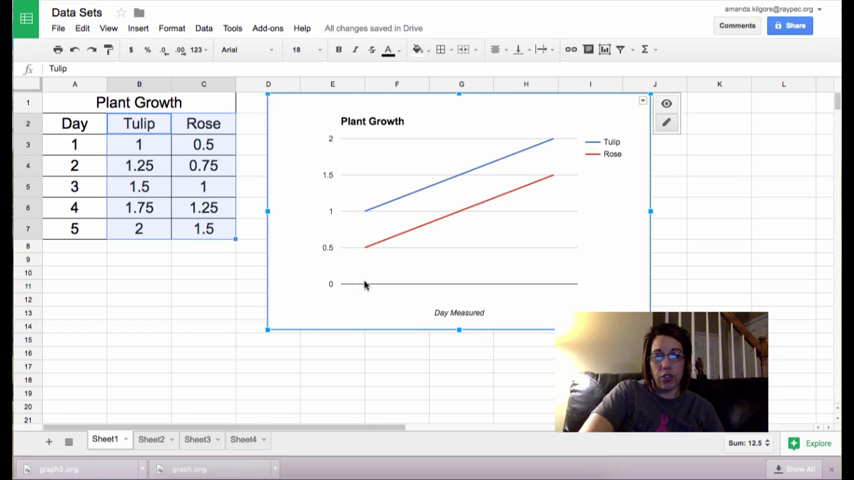
mouse_move(525, 286)
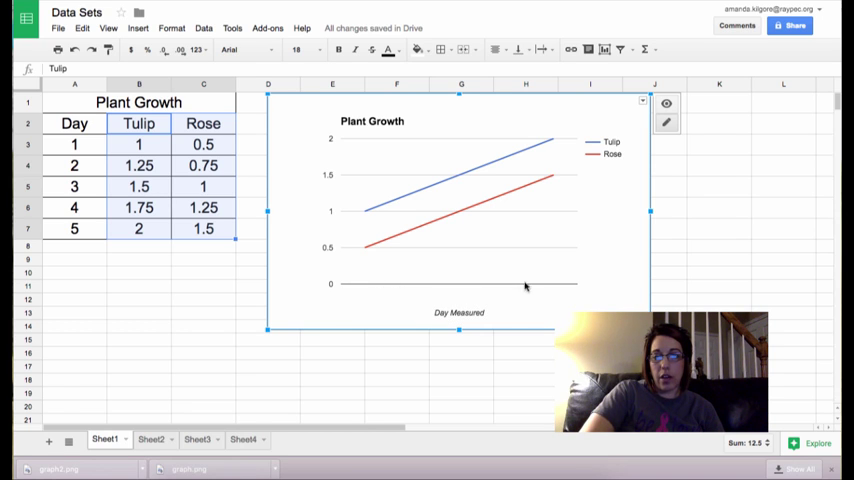